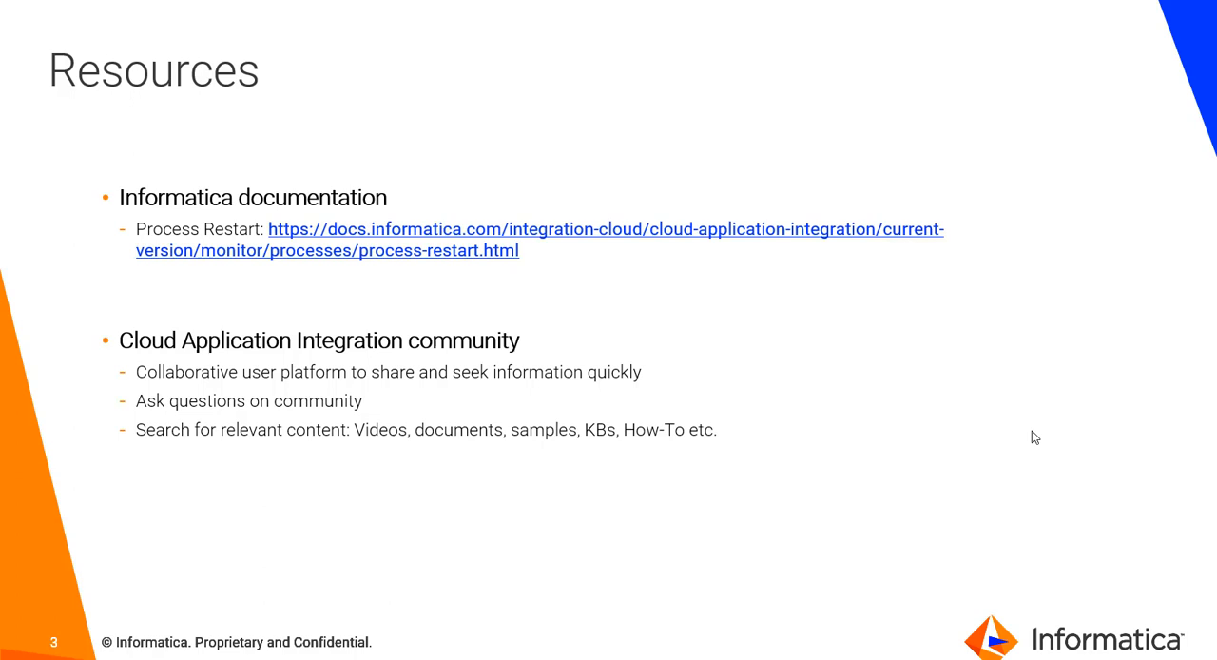
mouse_move(878, 528)
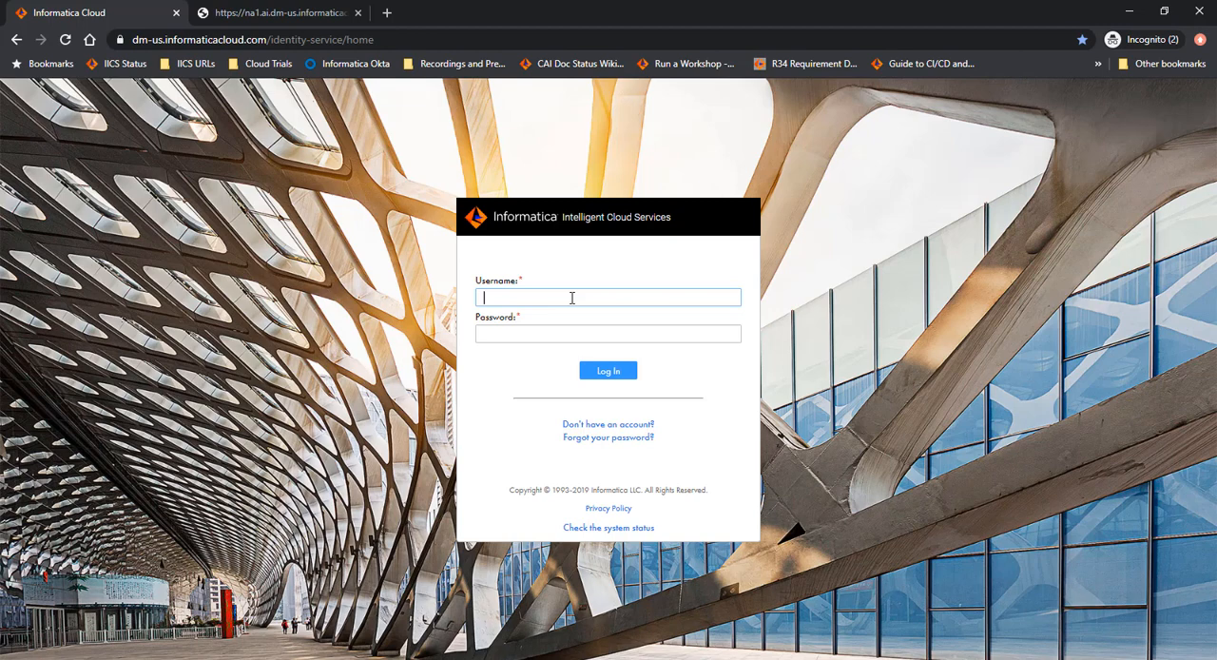
Step: Sign in to Informatica Cloud as 'sorabh' and land on Explore > All Projects
type("sorabh")
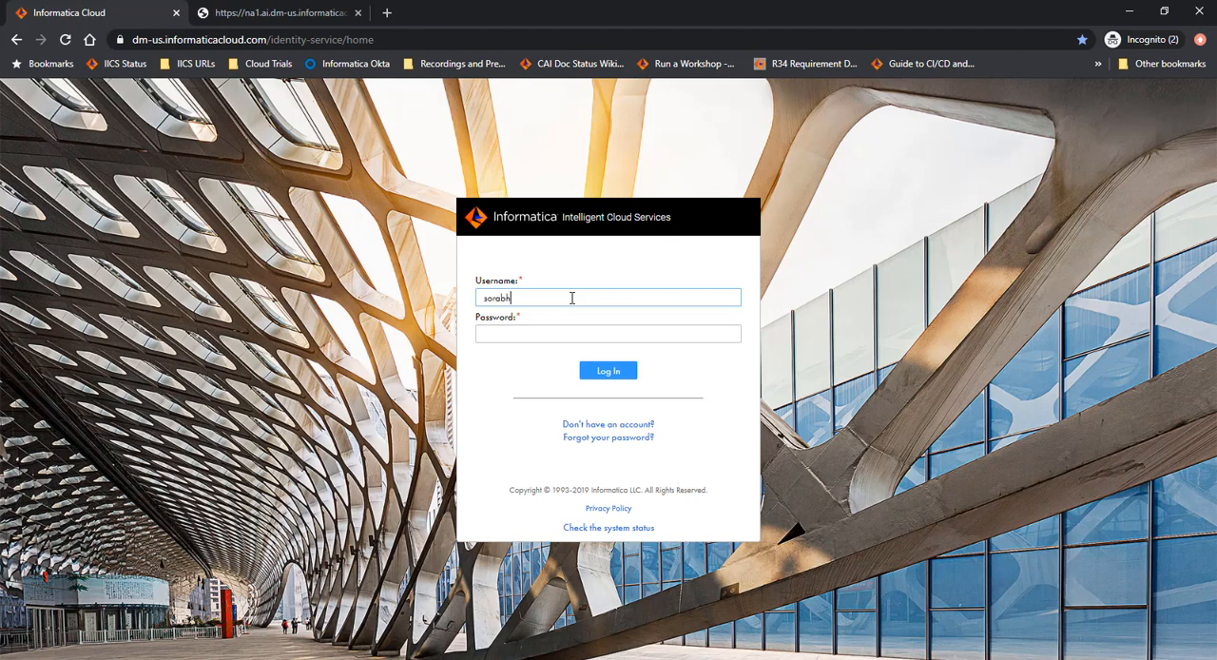
left_click(609, 369)
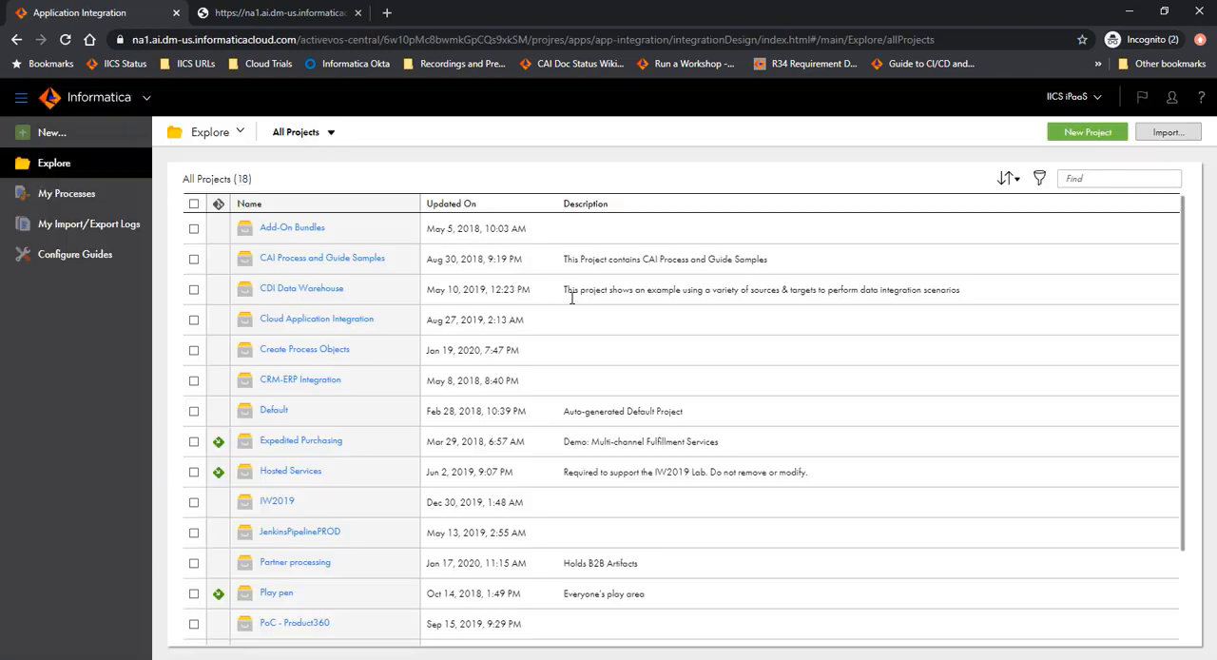
mouse_move(302, 381)
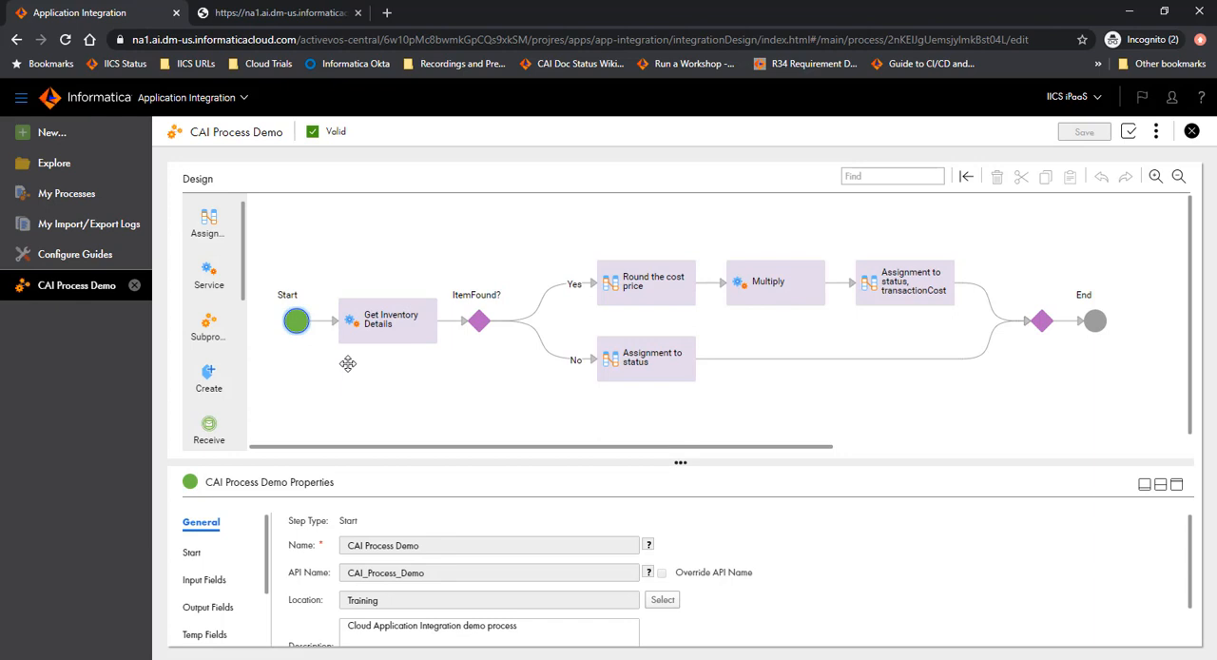
mouse_move(194, 555)
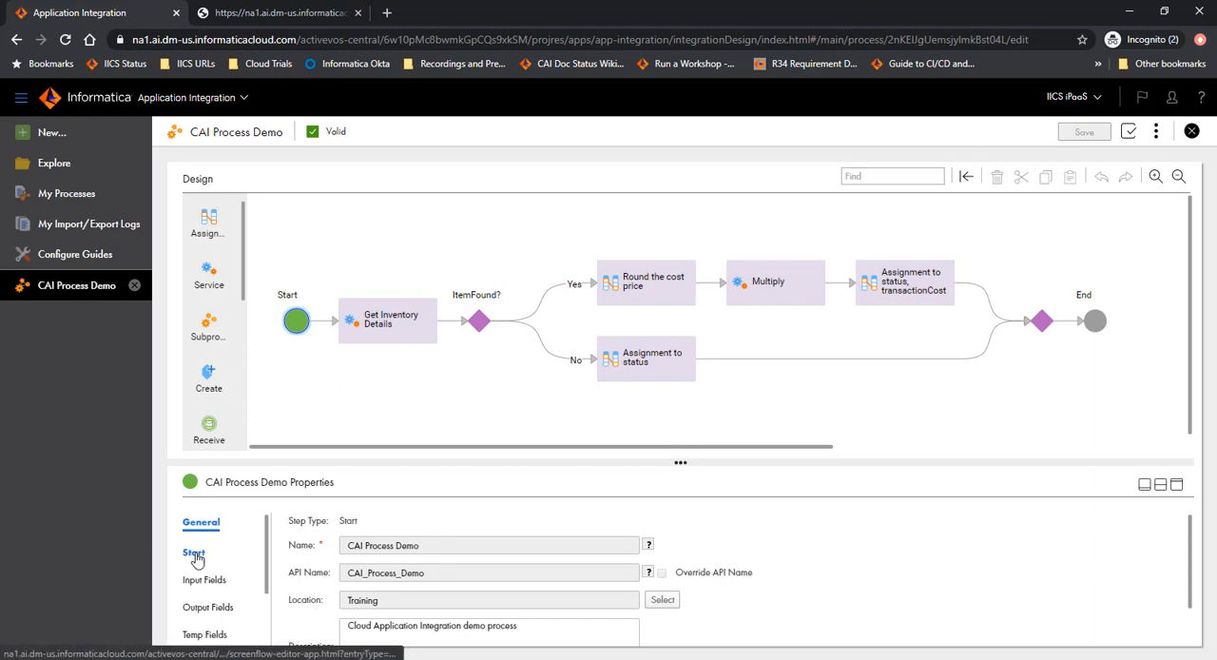
Step: Review CAI Process Demo's Start, Input Fields and Output Fields settings, then go to My Processes
left_click(194, 549)
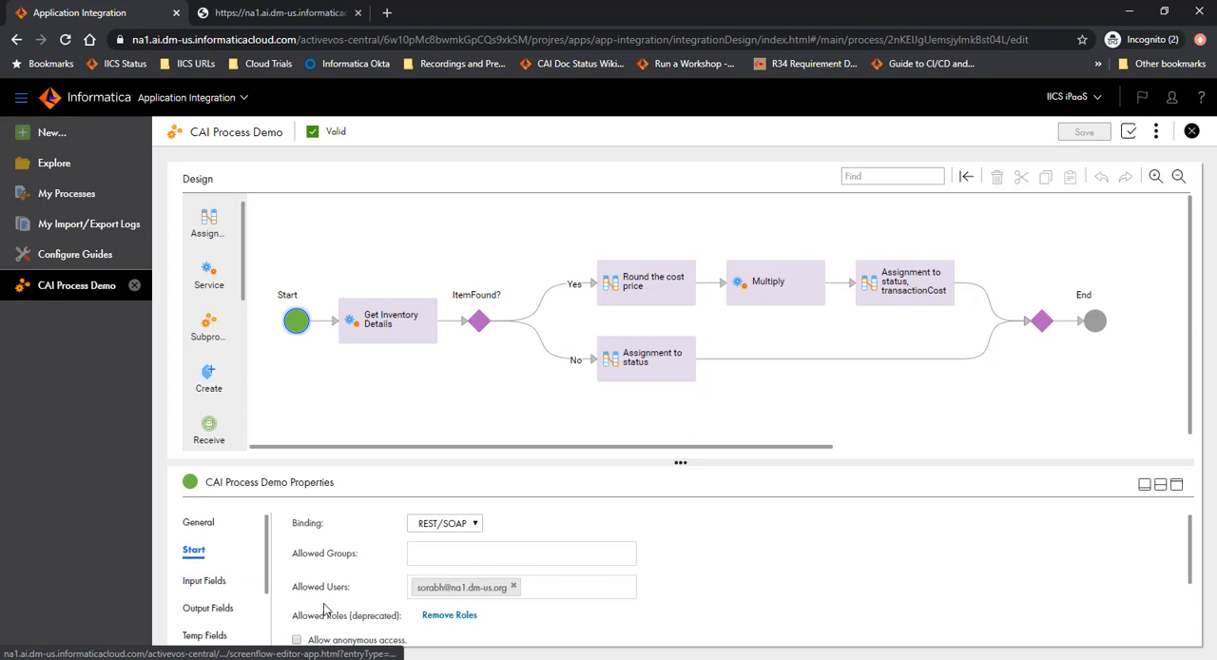
left_click(210, 576)
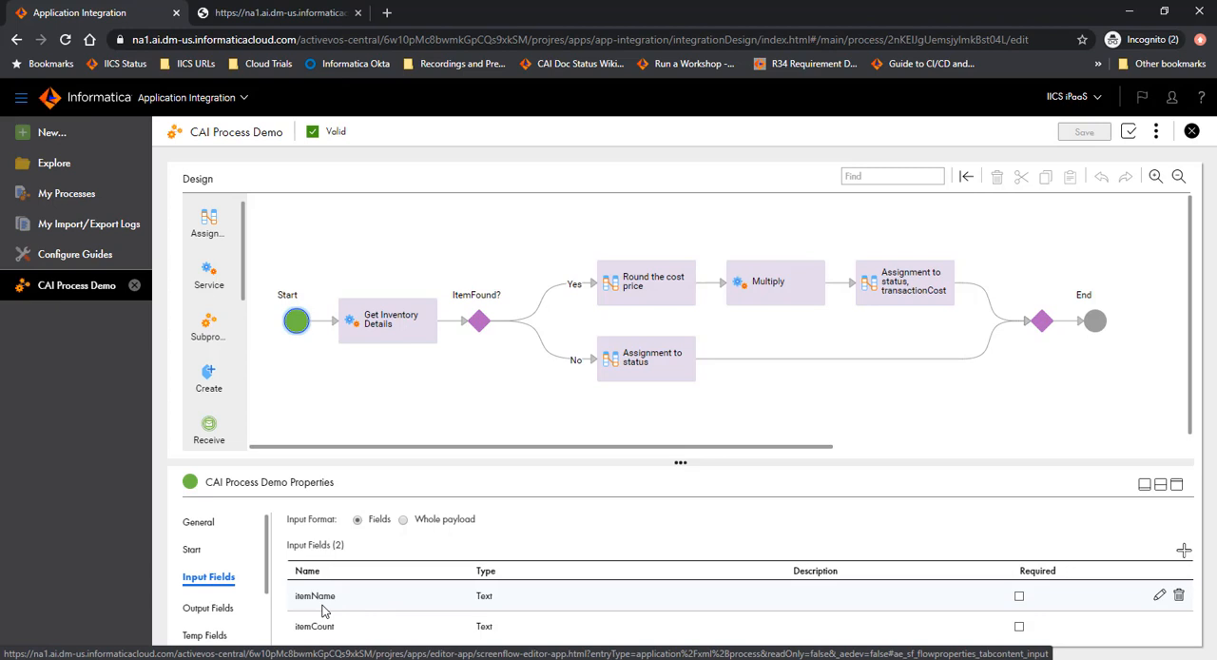
left_click(213, 605)
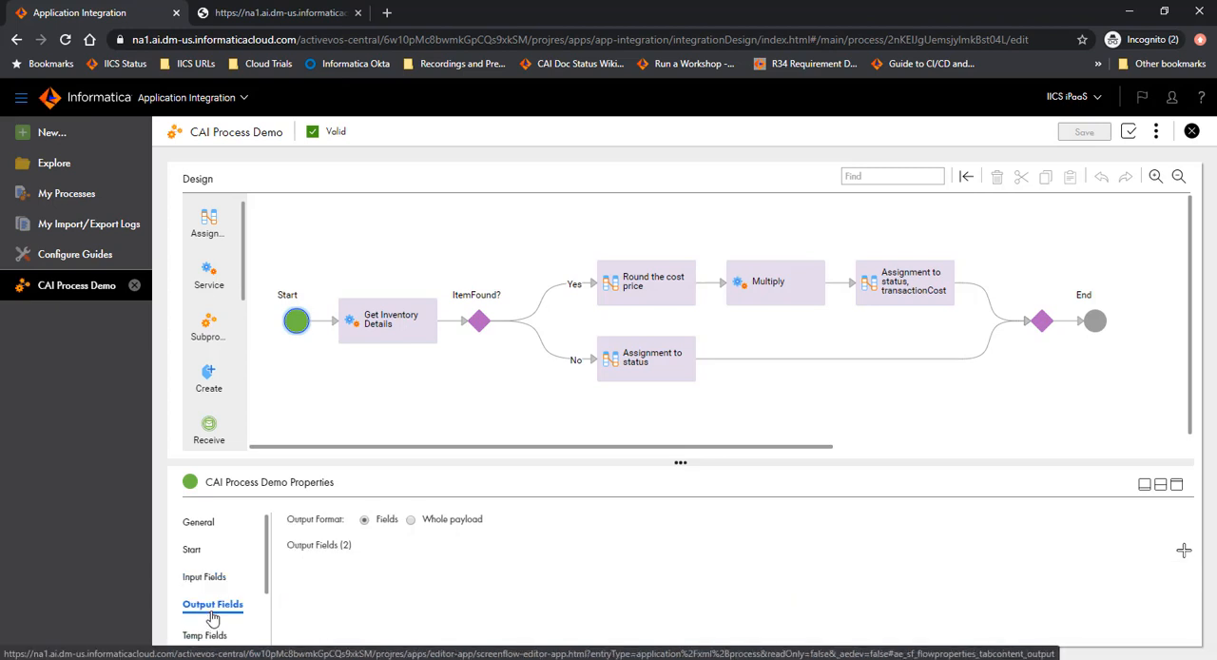
left_click(213, 604)
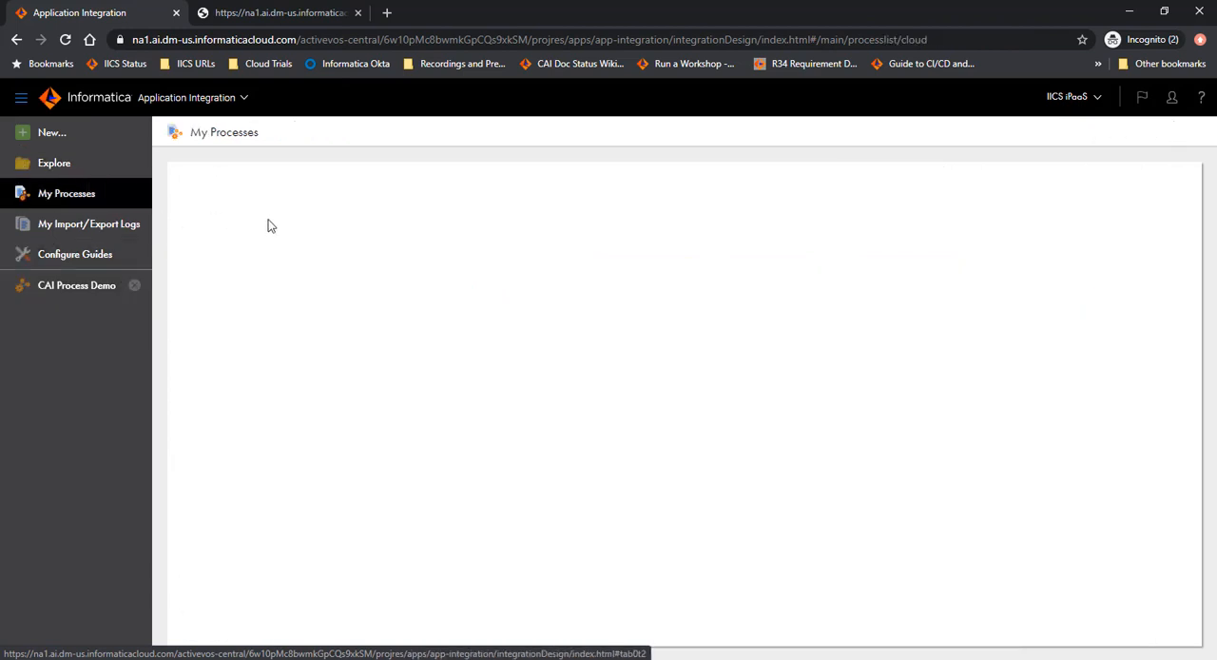
mouse_move(291, 224)
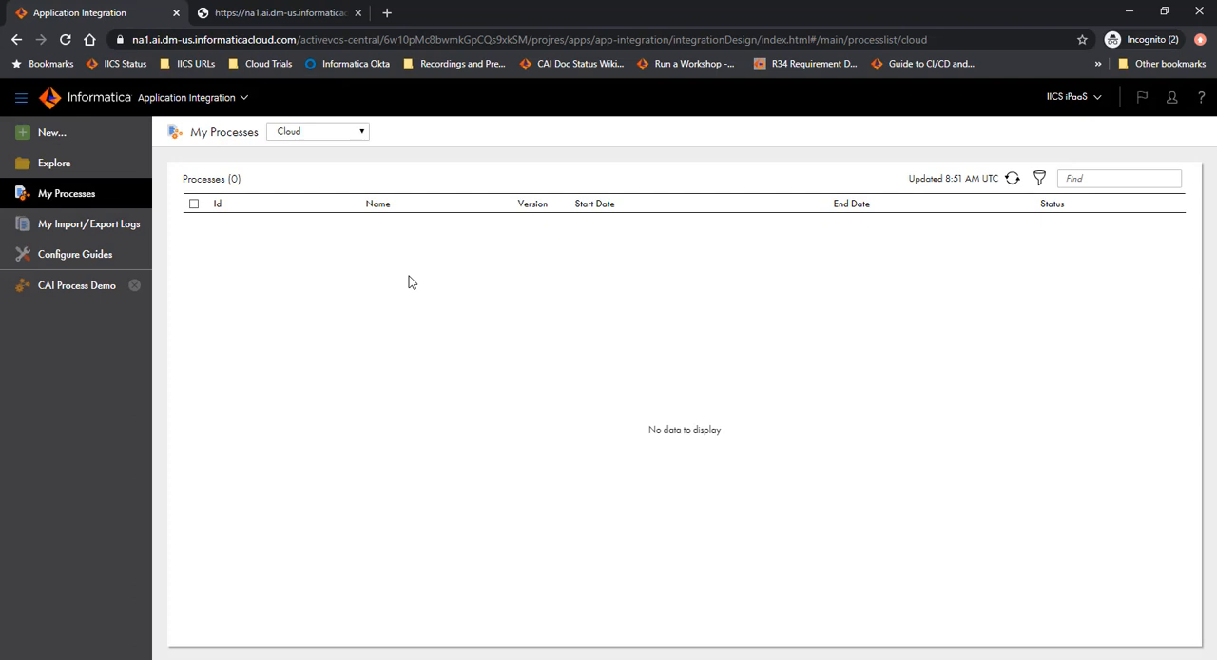
mouse_move(548, 333)
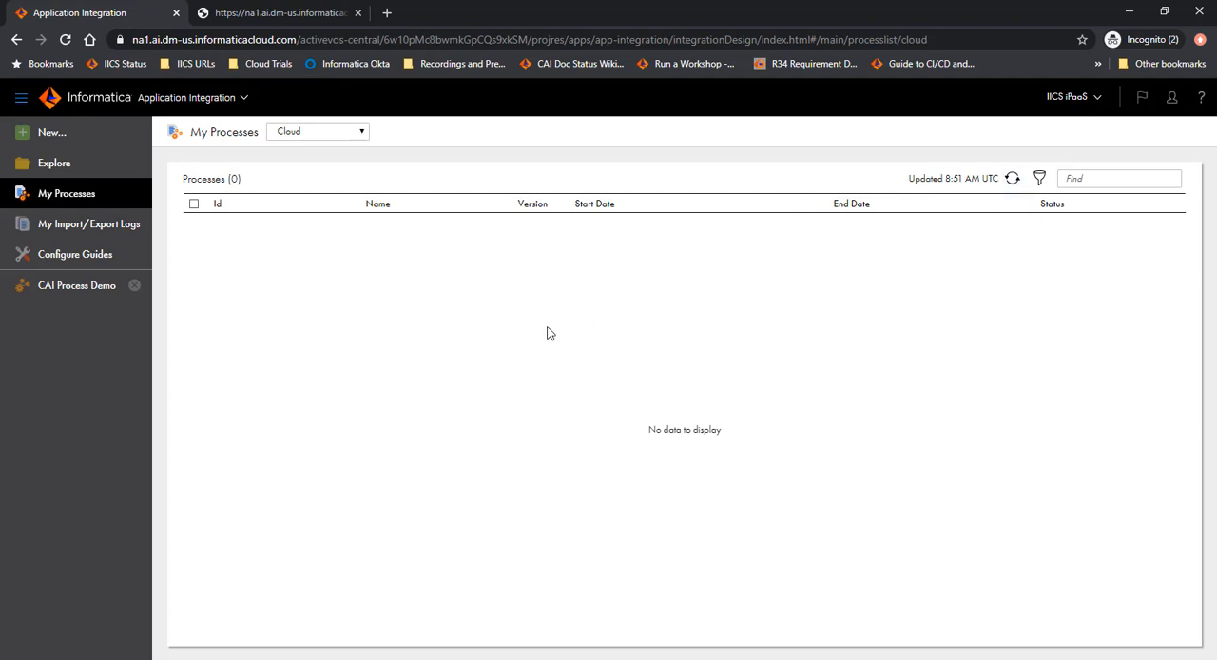
Step: Return from the empty My Processes list to the CAI Process Demo design
left_click(76, 286)
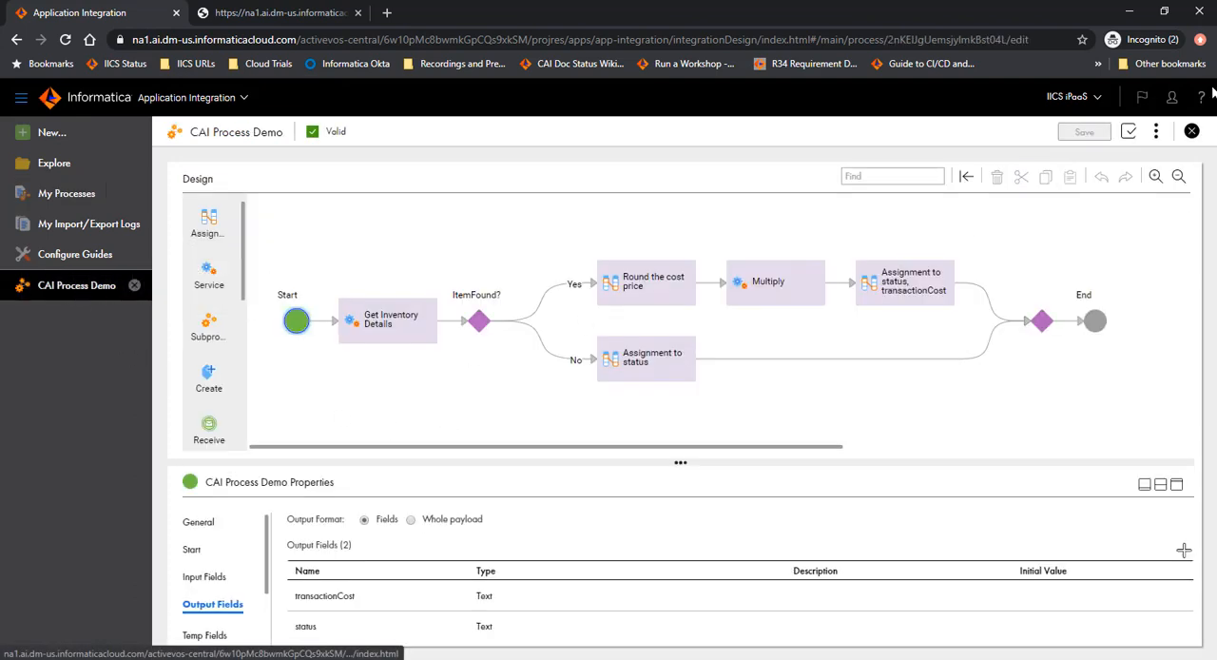
Step: View the published Properties Detail of CAI Process Demo and copy its Service URL
left_click(1156, 131)
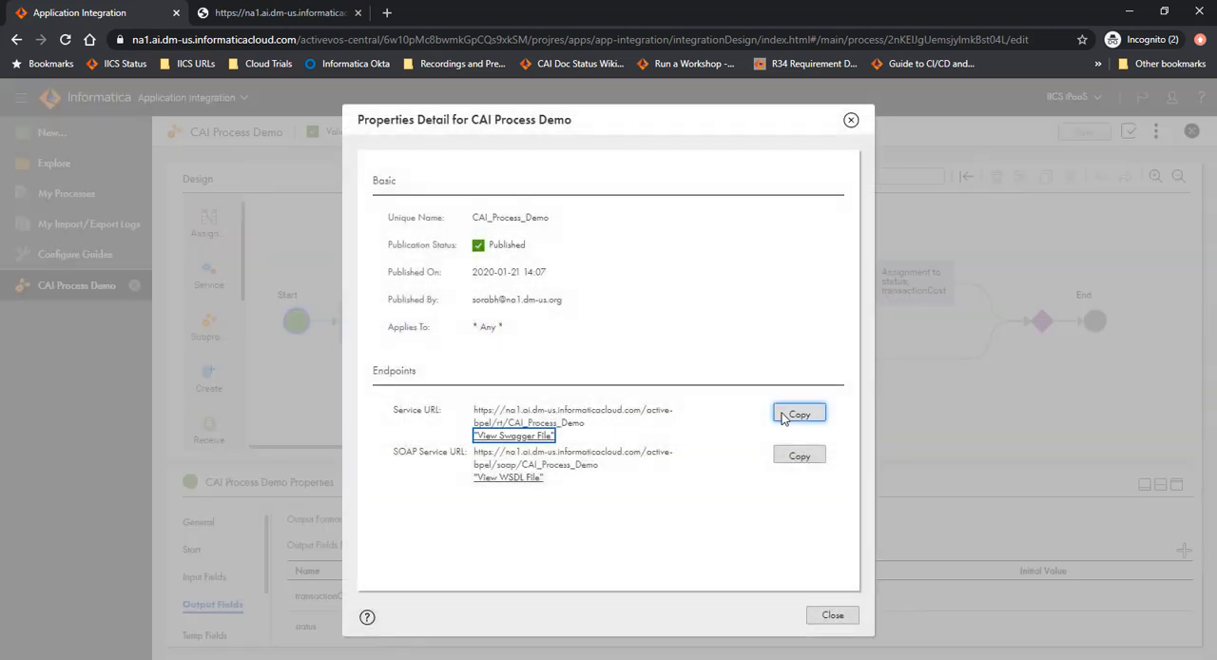
left_click(833, 614)
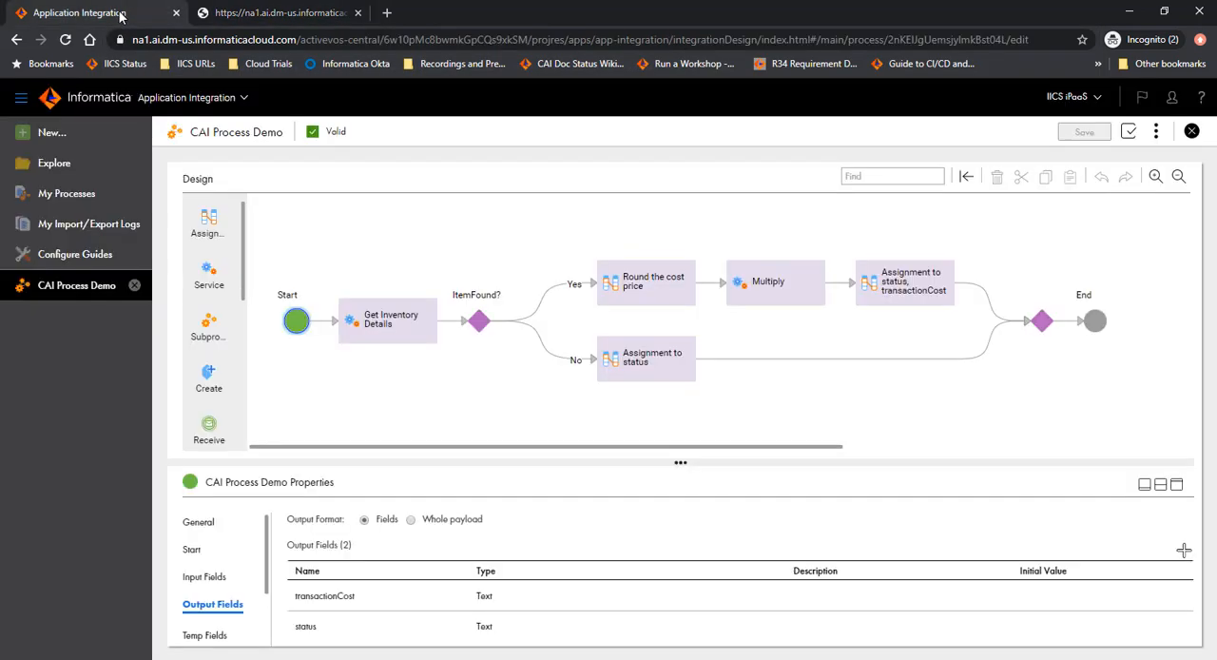
Step: Restart the completed CAI Process Demo run from My Processes, adding a second completed instance
left_click(65, 194)
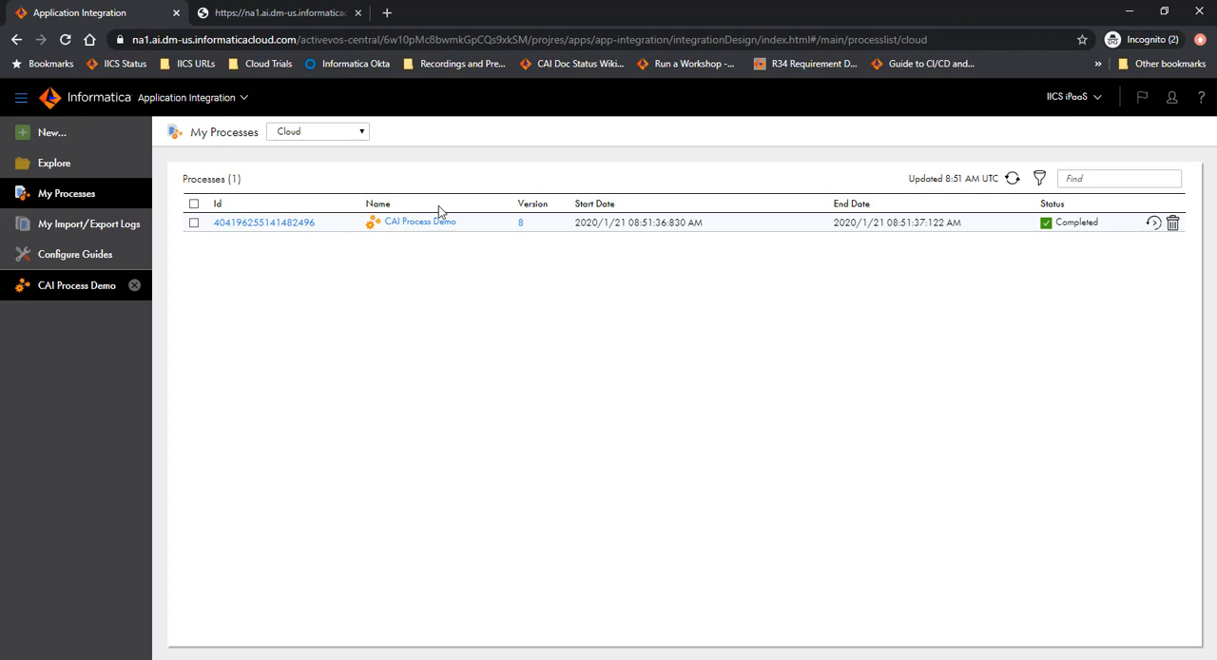
mouse_move(893, 335)
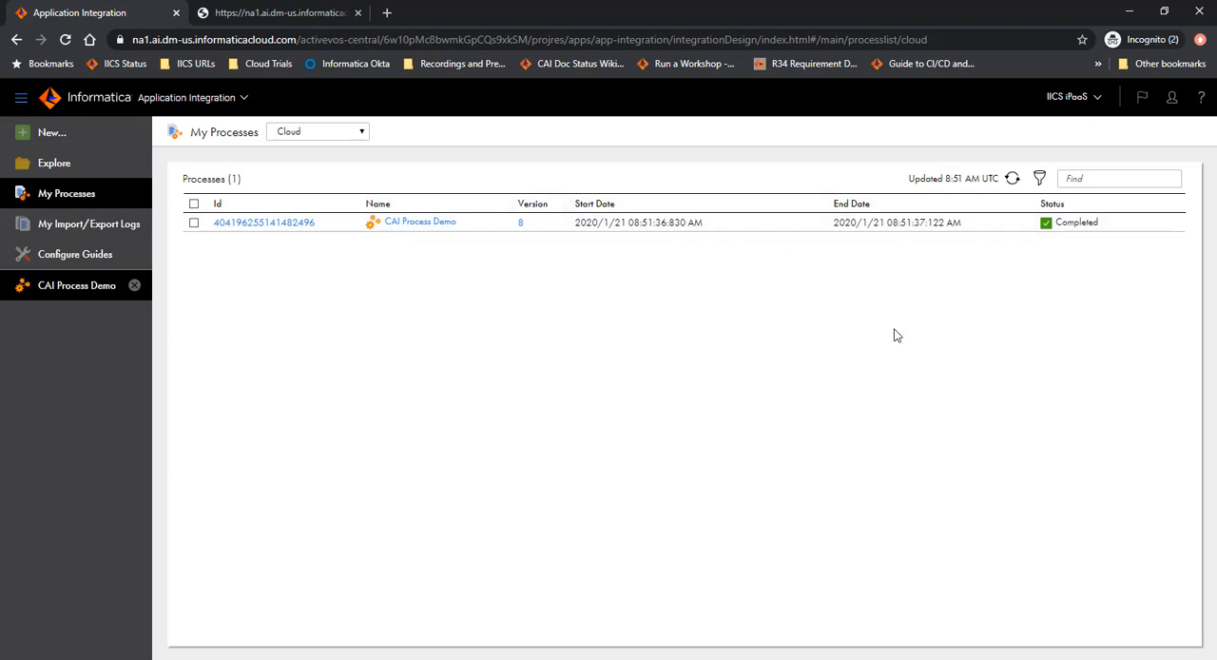
mouse_move(1152, 224)
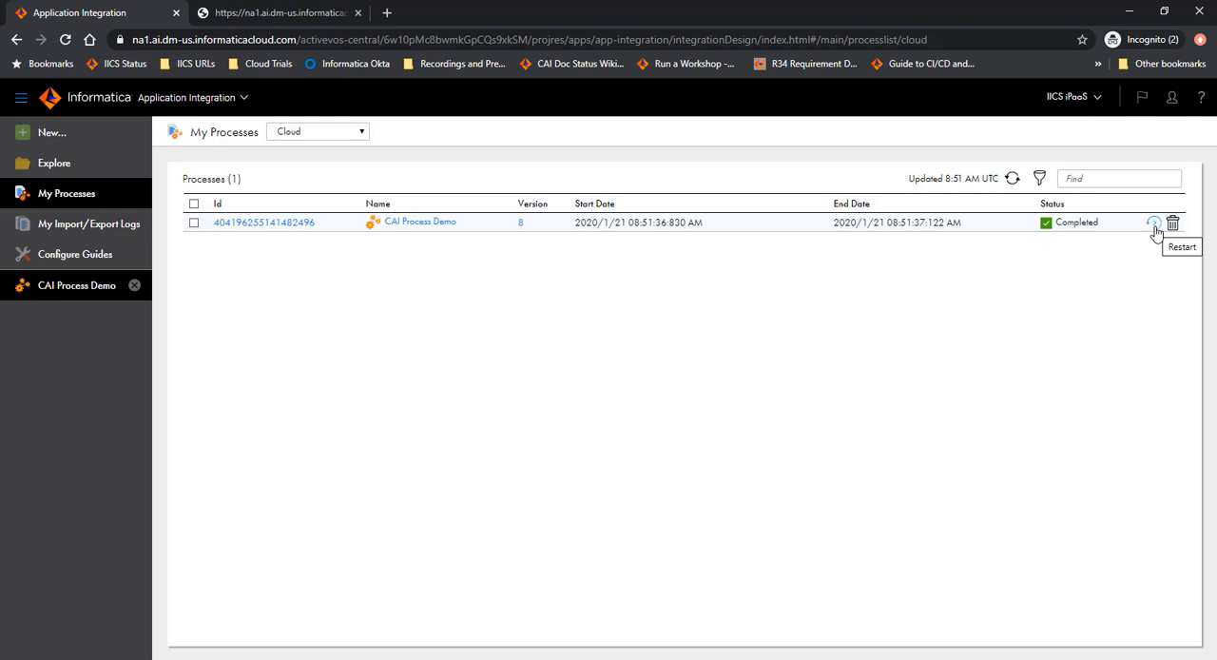
left_click(1154, 220)
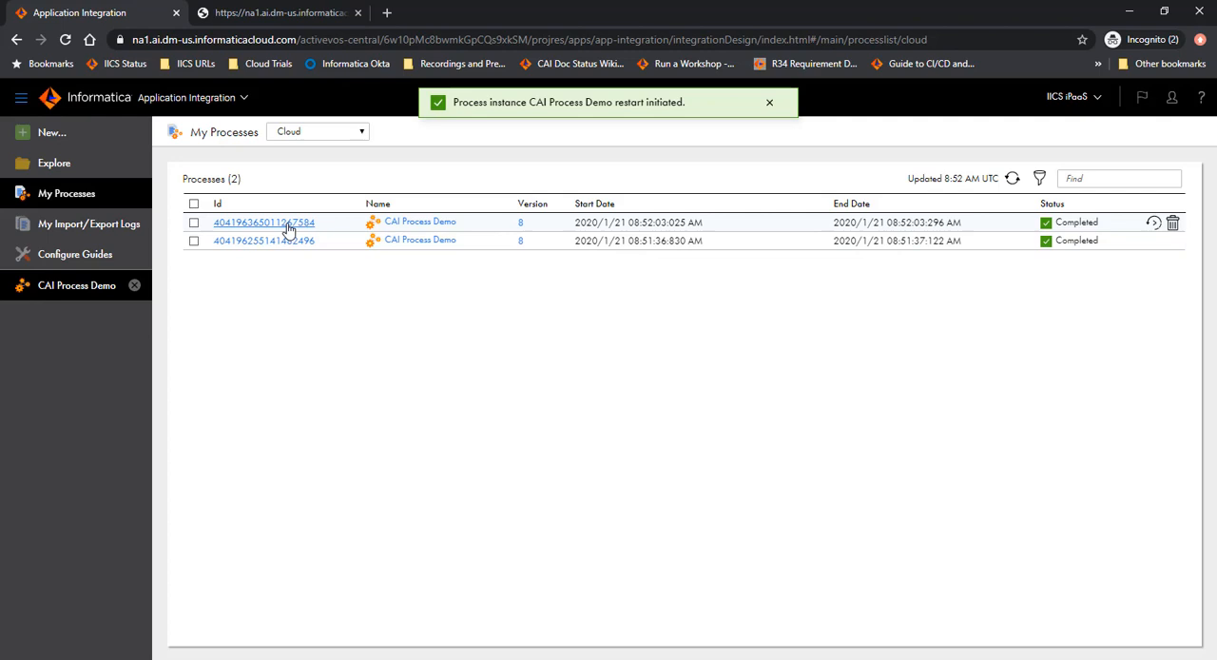
mouse_move(1152, 240)
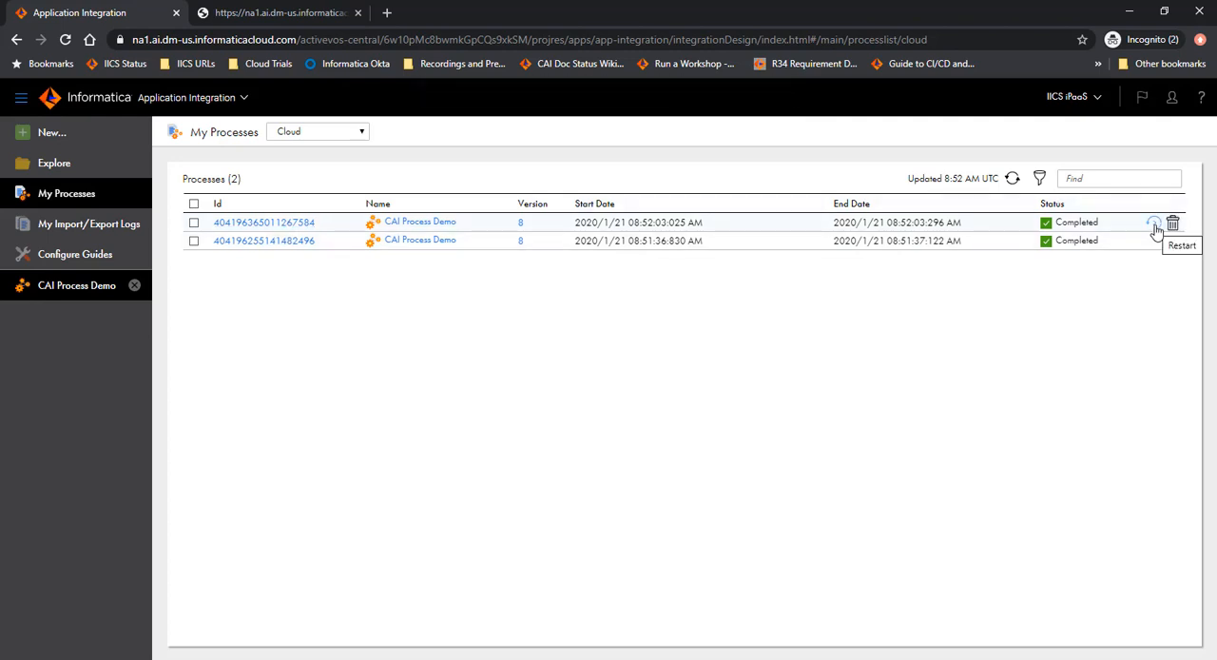
mouse_move(1118, 331)
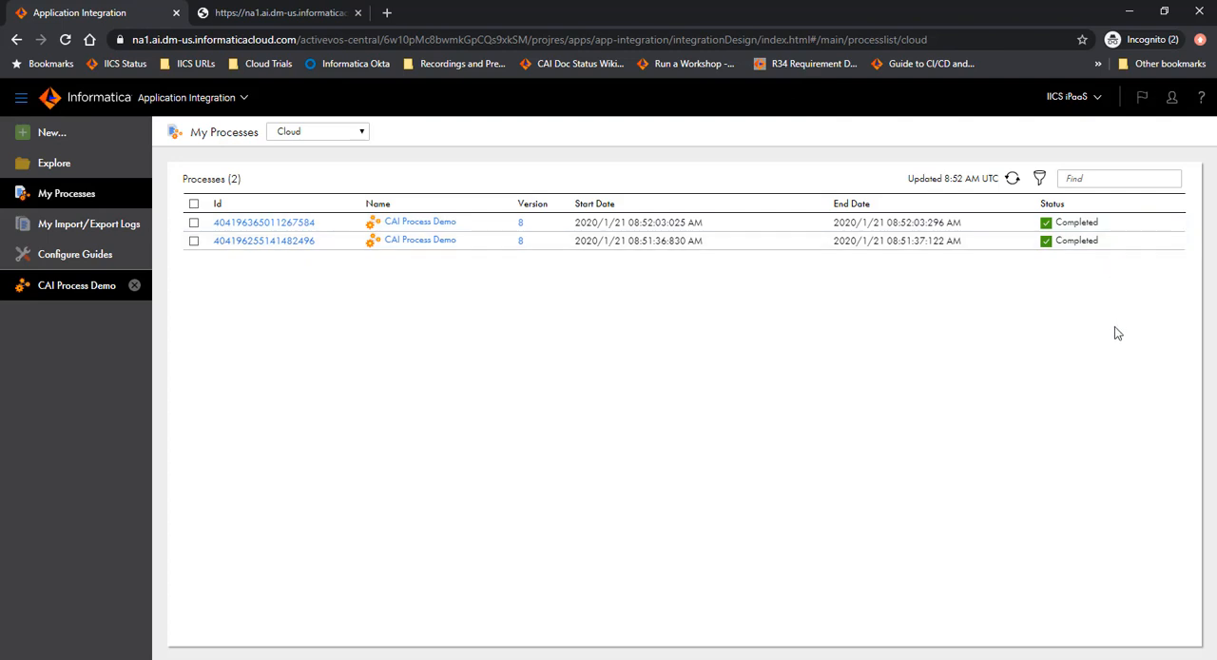
mouse_move(53, 164)
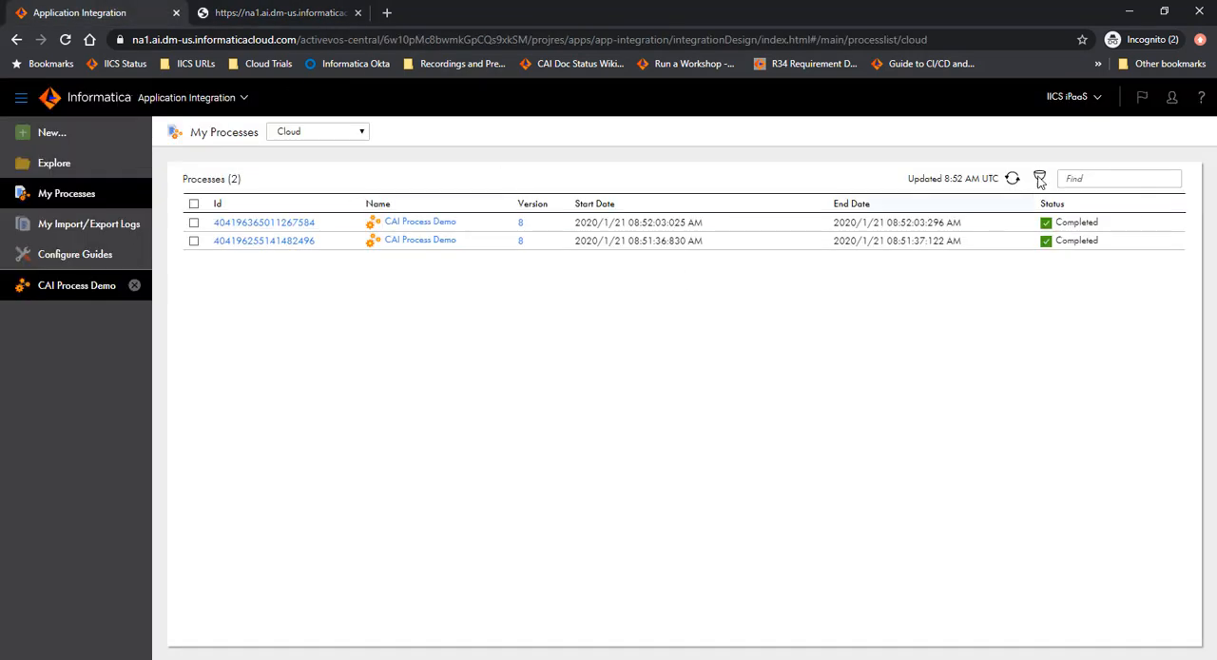
Step: Refresh My Processes to reveal the faulted run and restart it, adding a fourth faulted instance
left_click(1011, 178)
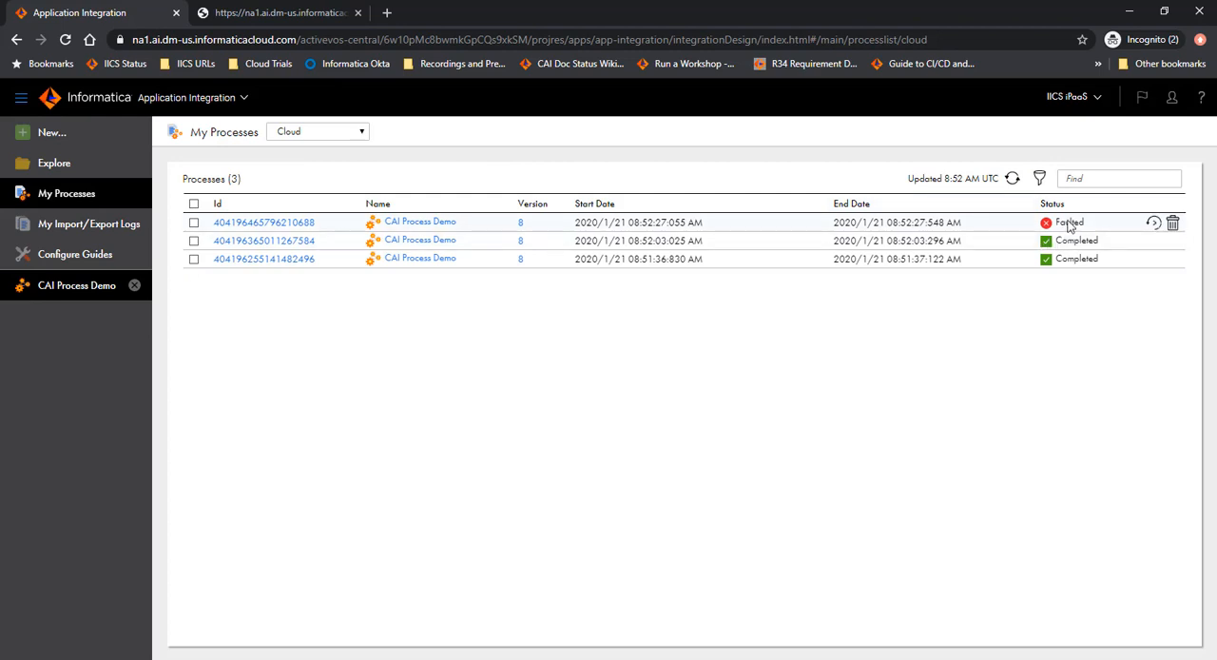
mouse_move(1069, 226)
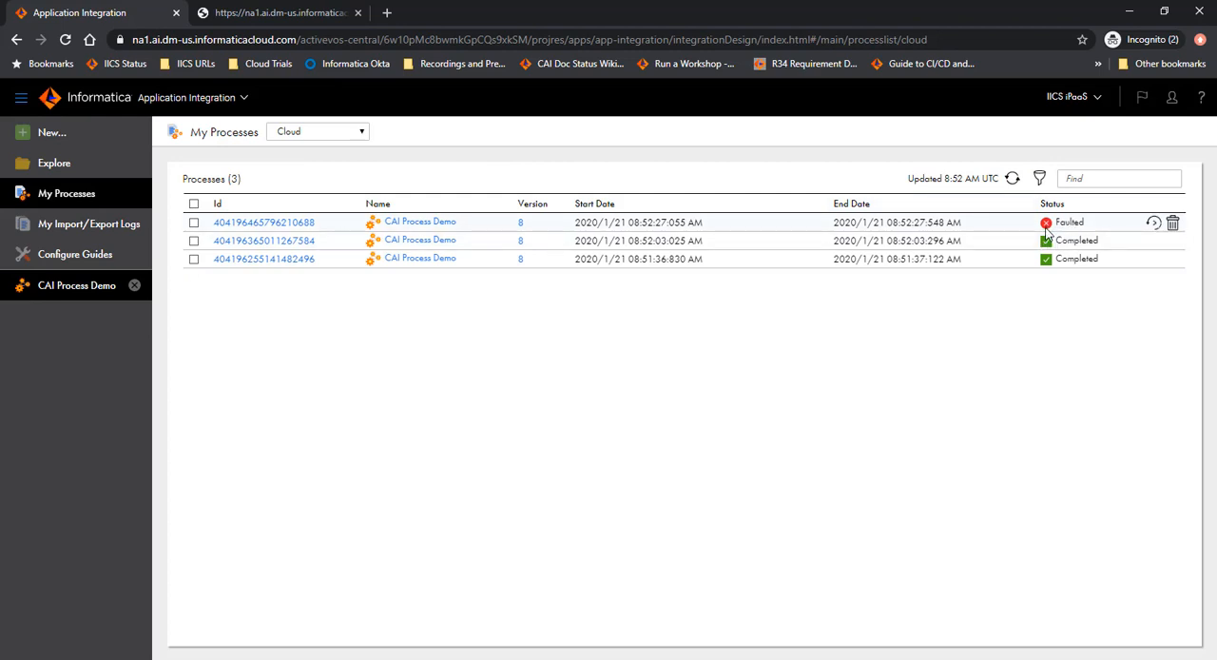
mouse_move(1152, 226)
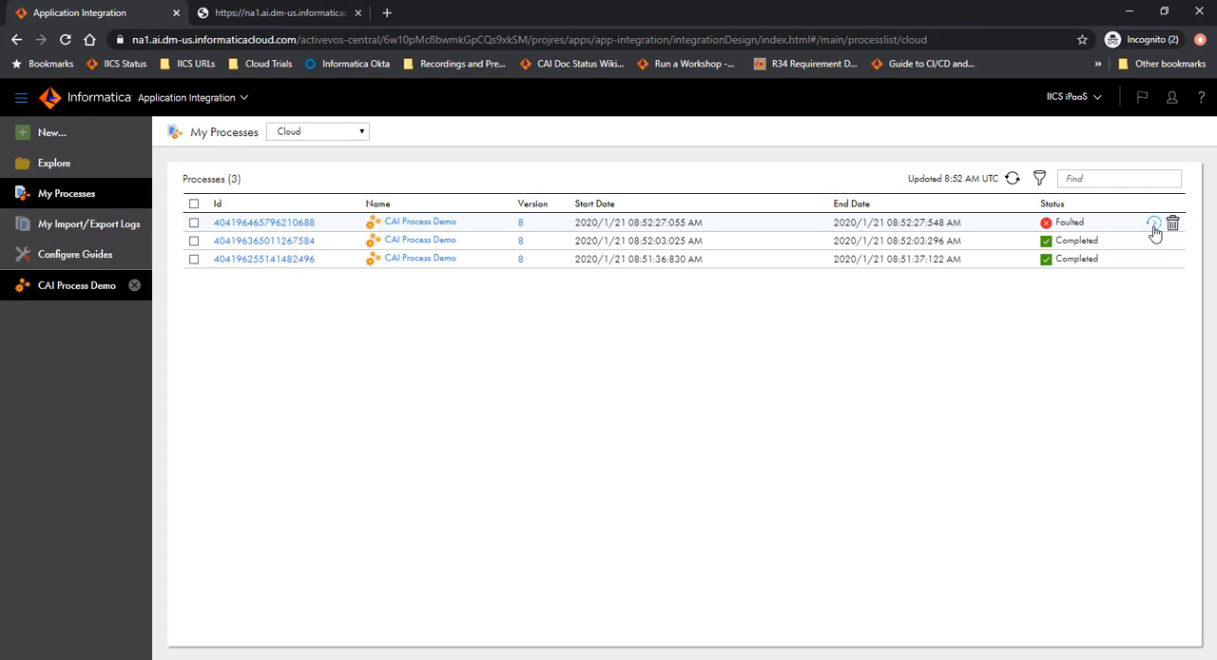
mouse_move(1152, 223)
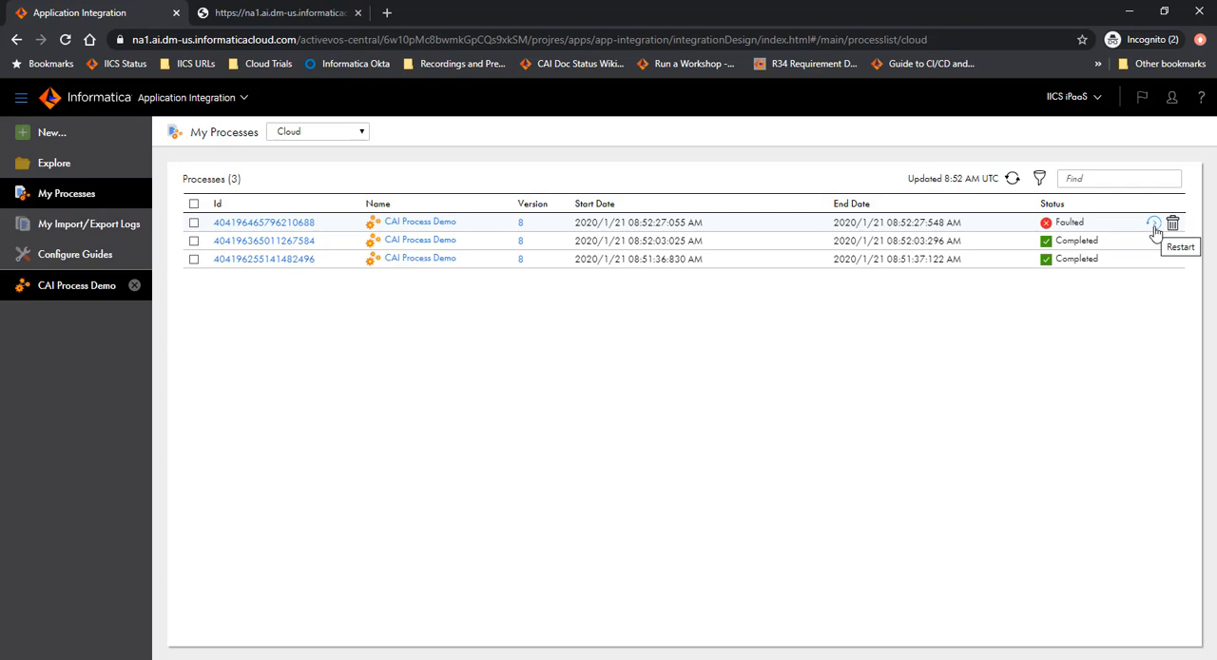
left_click(1153, 222)
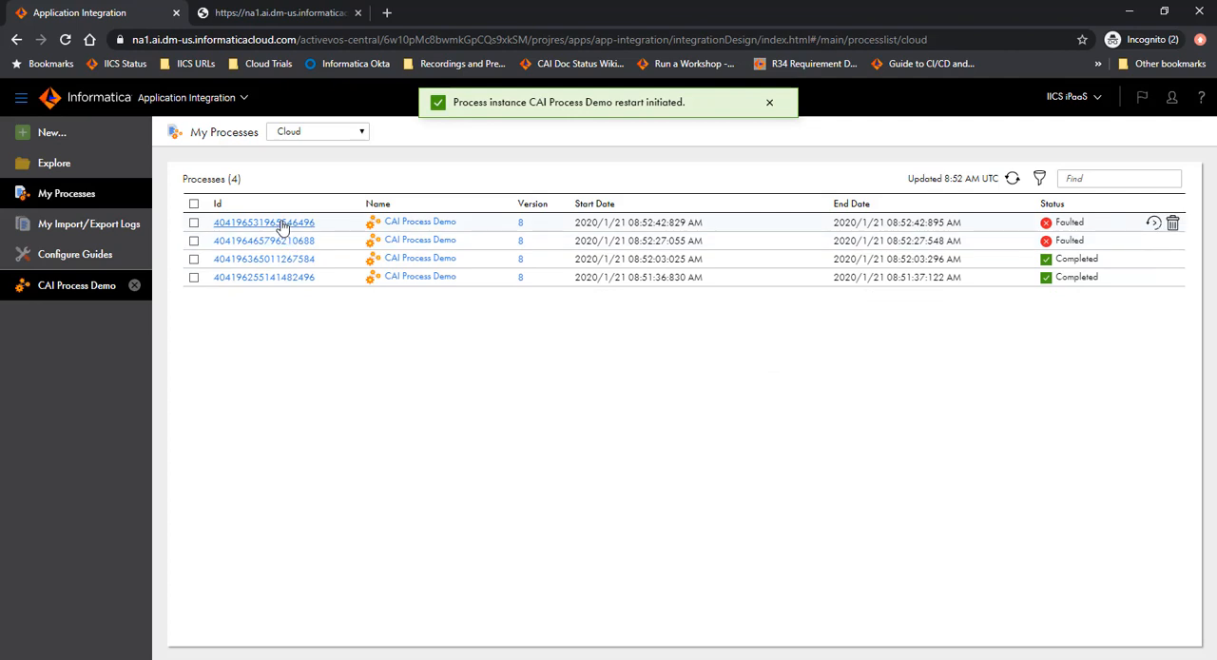
left_click(768, 103)
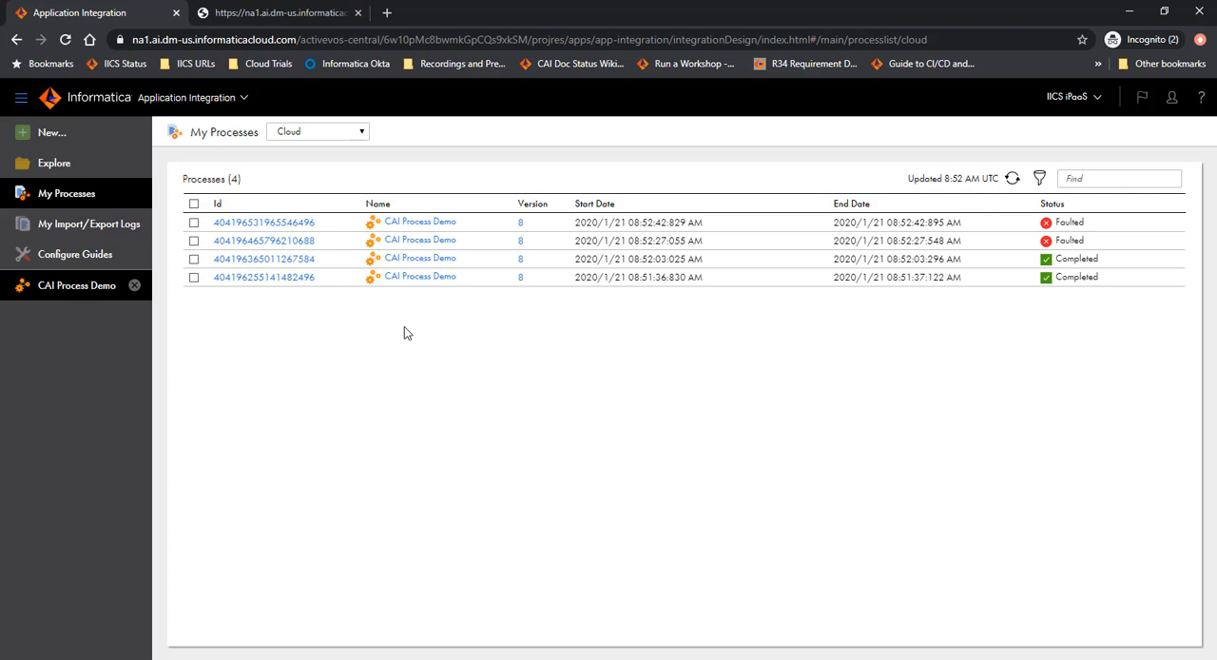
mouse_move(1094, 296)
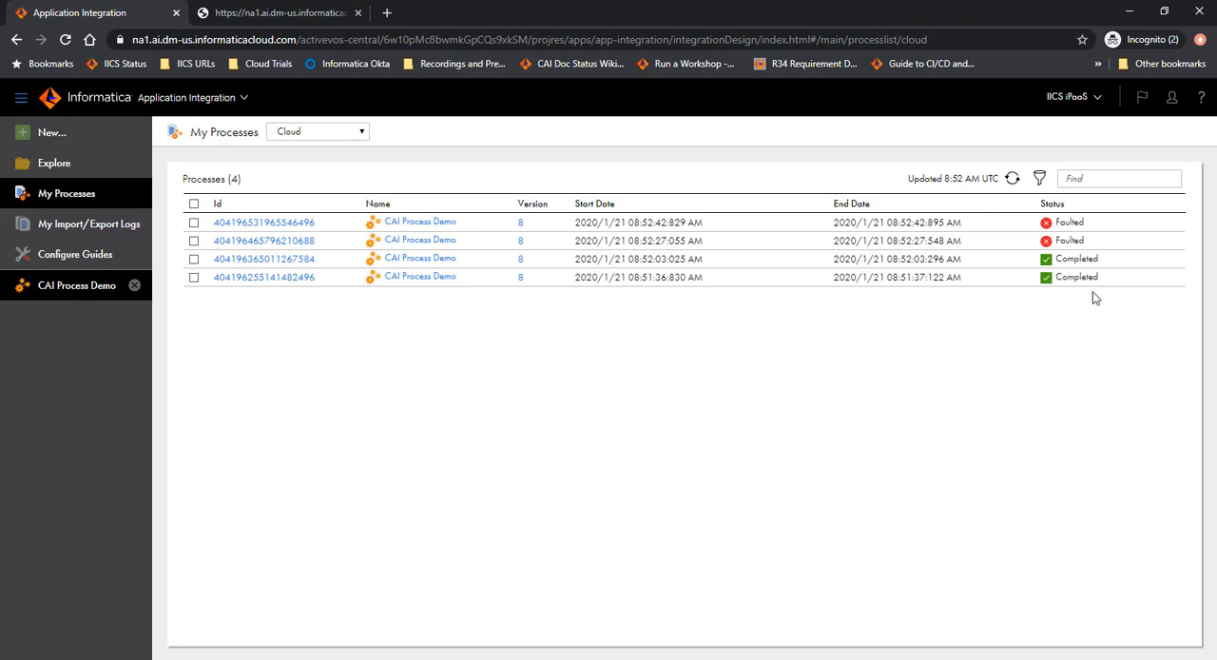
mouse_move(1092, 330)
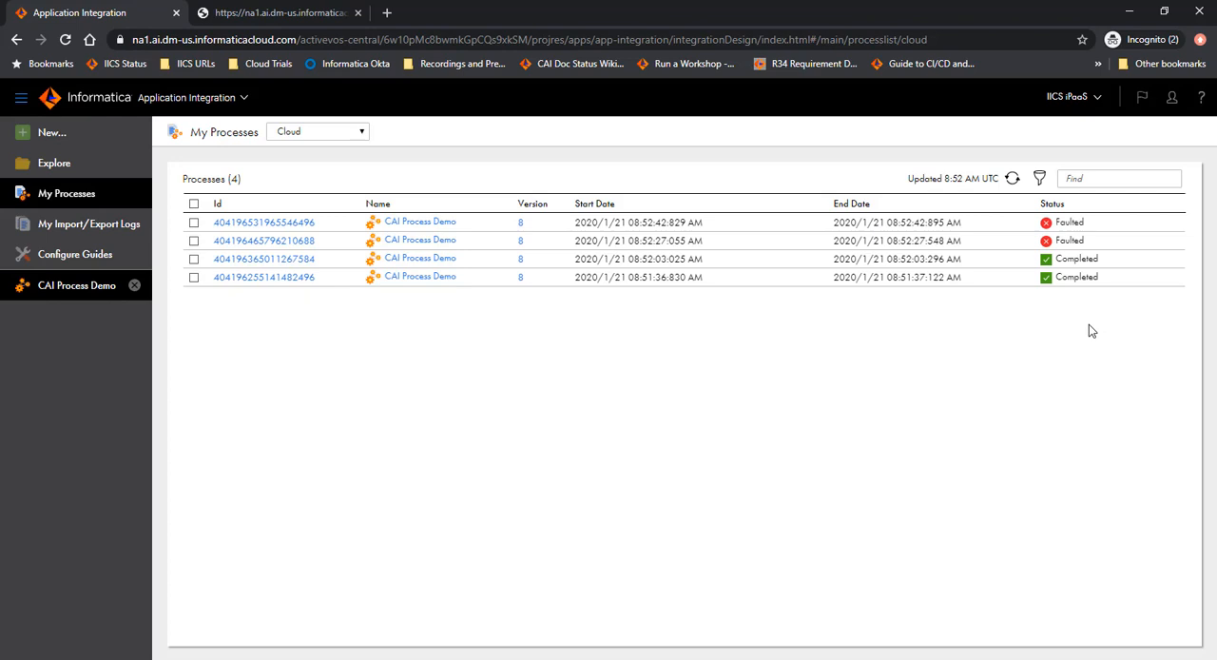